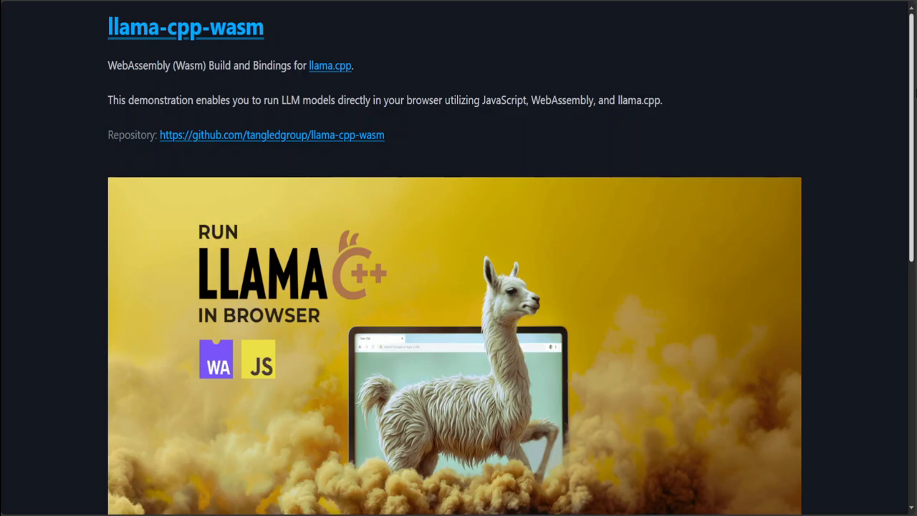
Open the 'single thread wasm32' demo and confirm it uses tinymistral-248m with the apples prompt
scroll("down", 3)
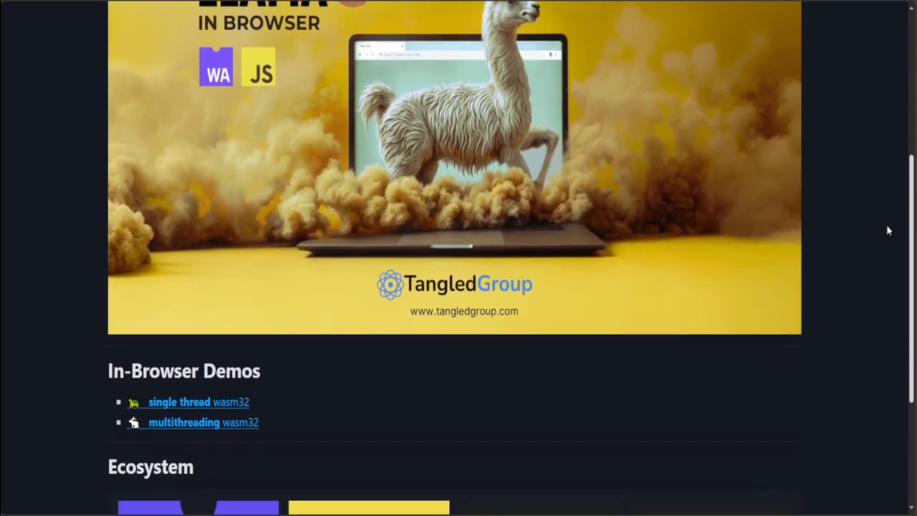
scroll("down", 3)
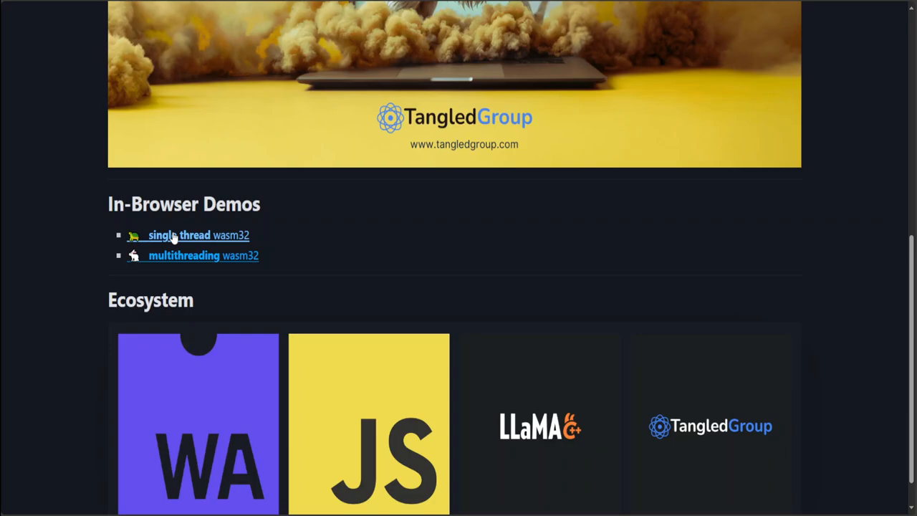
left_click(180, 235)
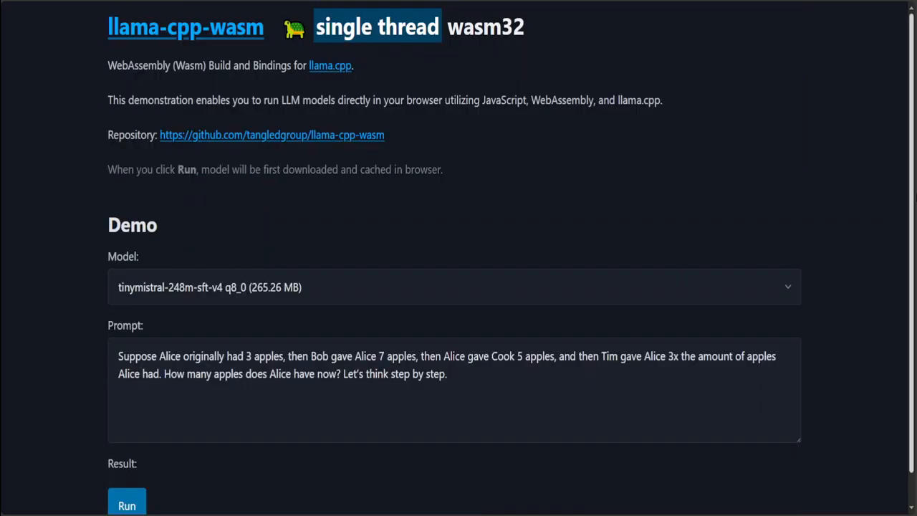
scroll("down", 3)
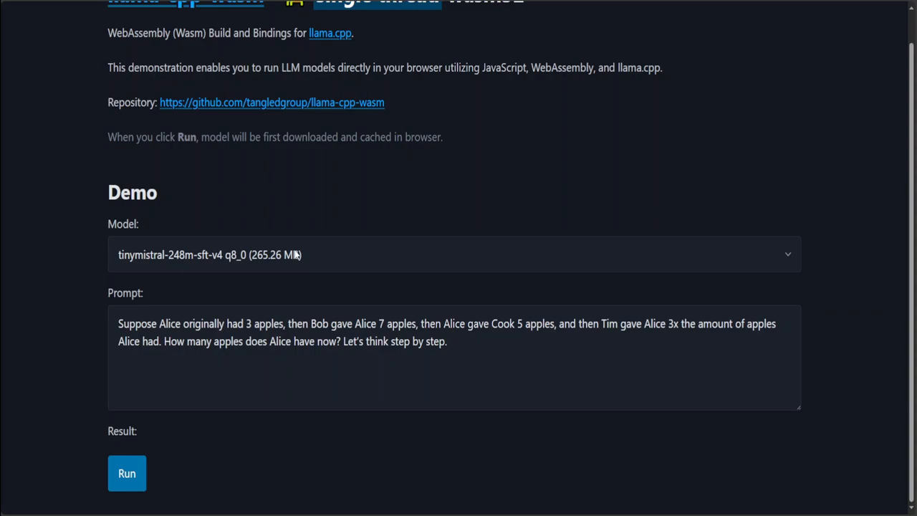
left_click(454, 254)
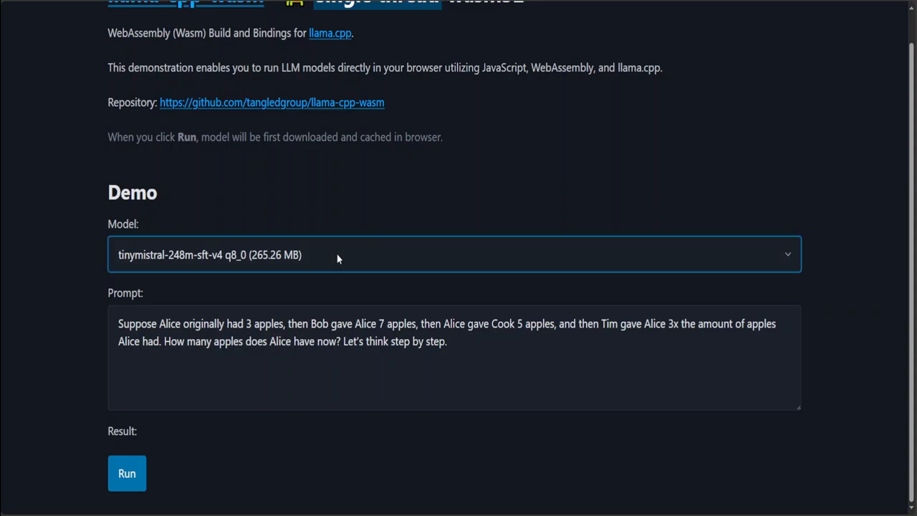
mouse_move(278, 315)
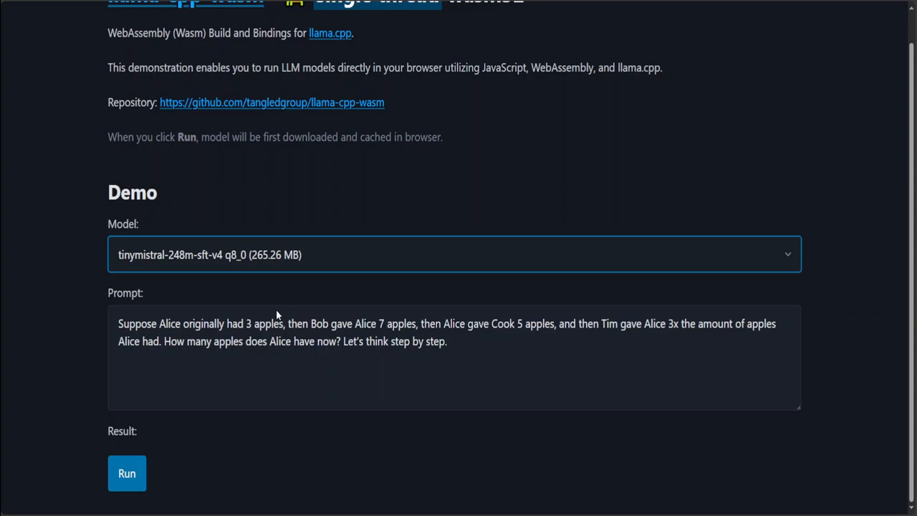
mouse_move(280, 275)
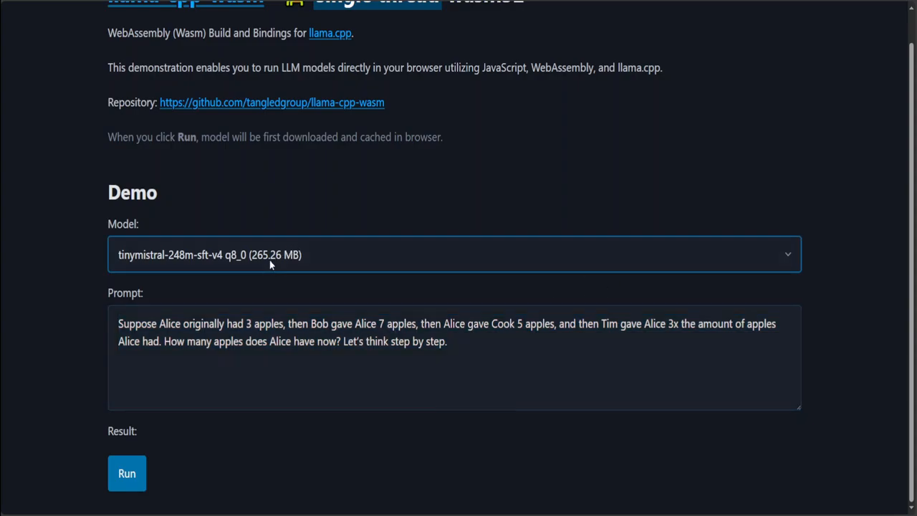
mouse_move(267, 263)
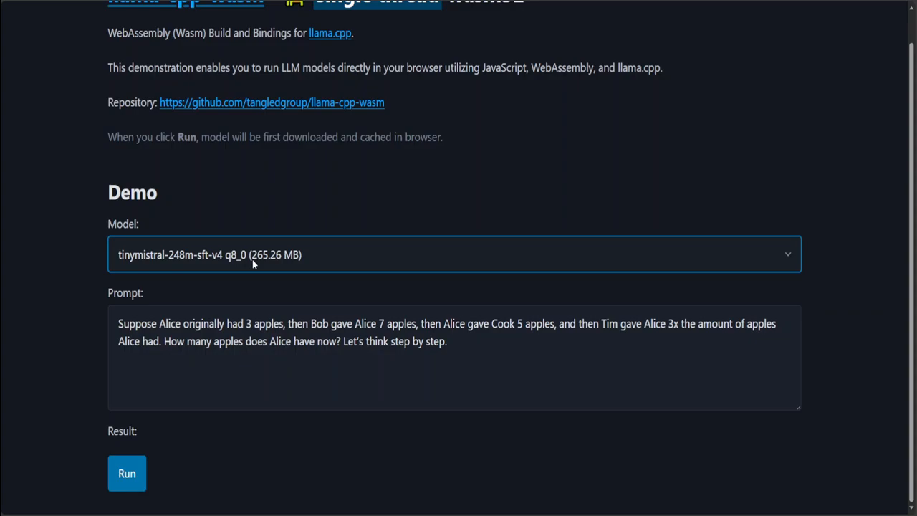
mouse_move(174, 412)
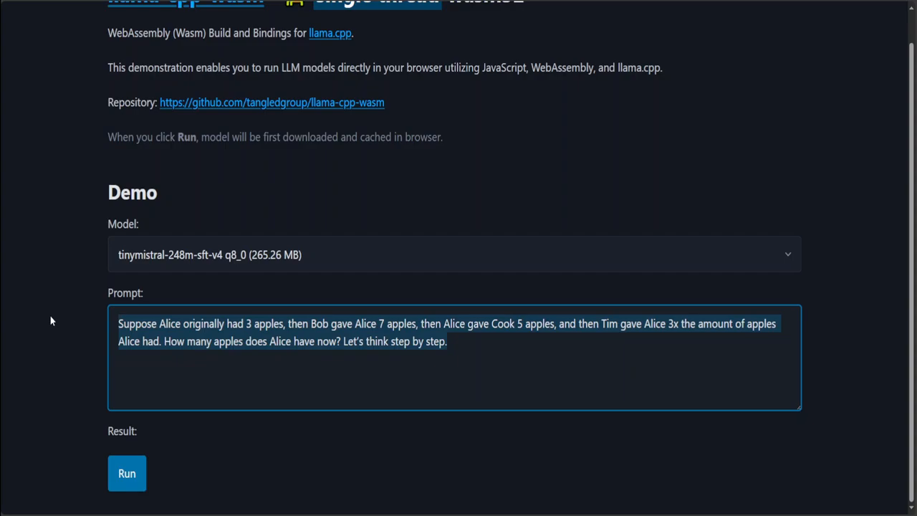
Run the prompt asking whether egg or chicken came first, explained to a 5 year old
type("Which one came first")
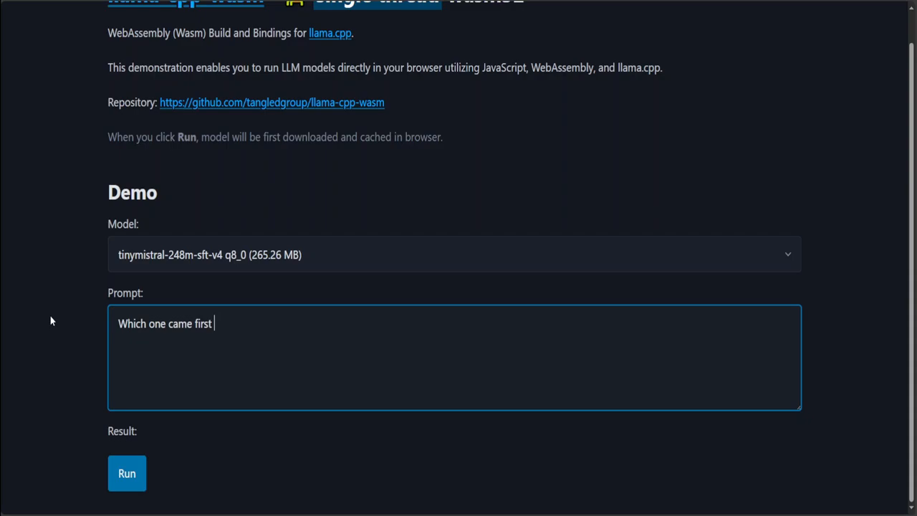
type(", egg or chicken")
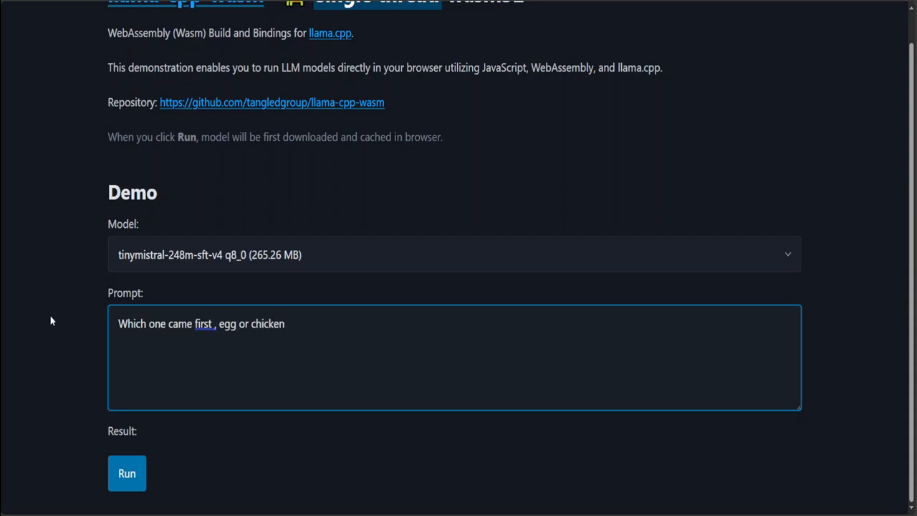
type("? Exp")
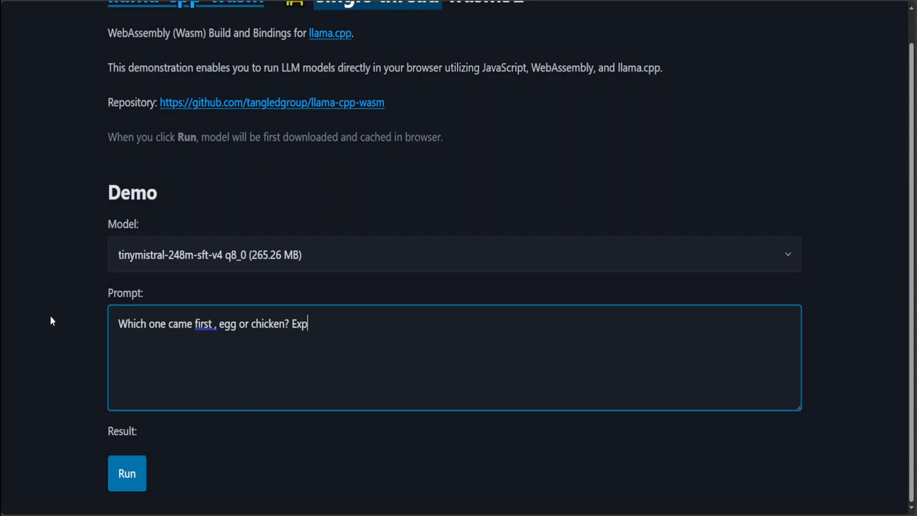
type("lain it to a")
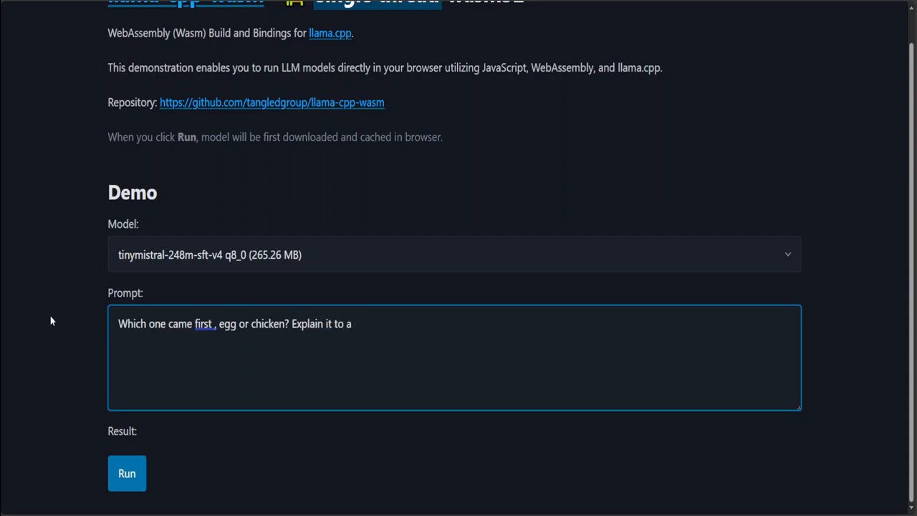
type("5 year old.")
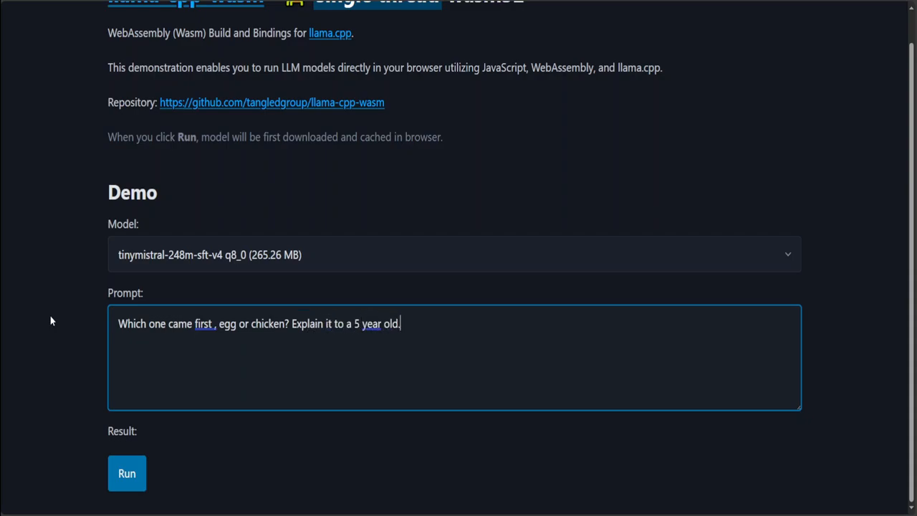
left_click(126, 473)
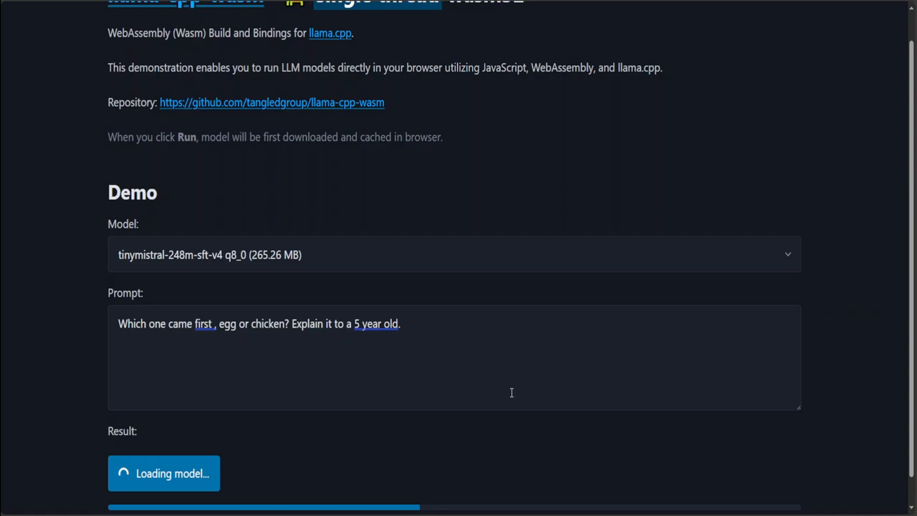
mouse_move(266, 478)
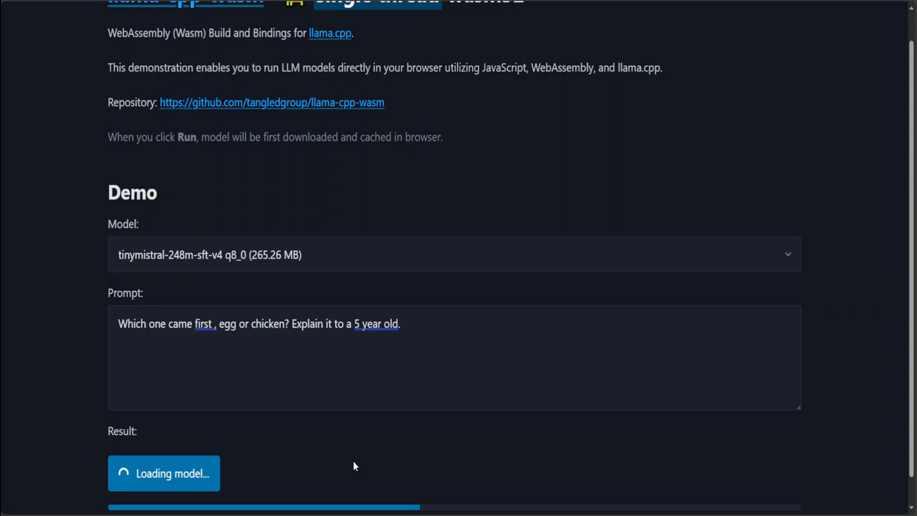
scroll("down", 3)
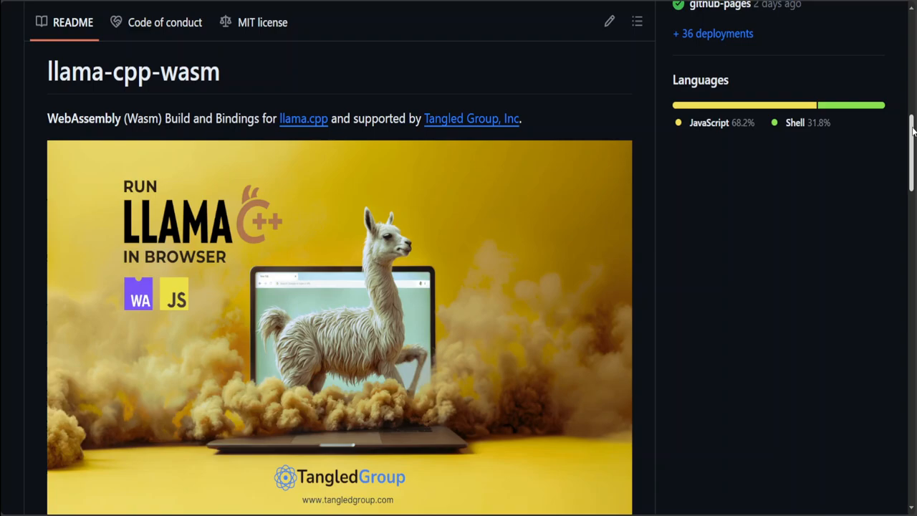
Read the README Build and Deploy sections, highlighting the cd command and the llama.cpp note
scroll("down", 3)
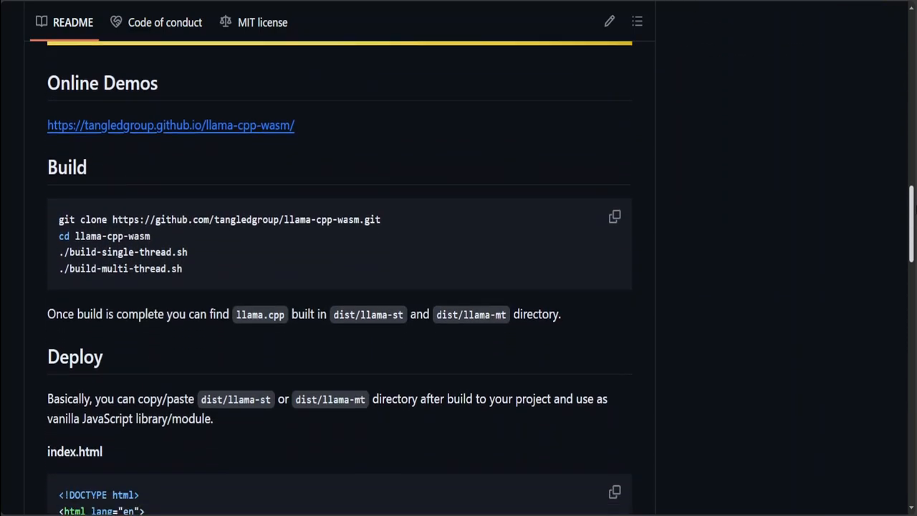
scroll("down", 3)
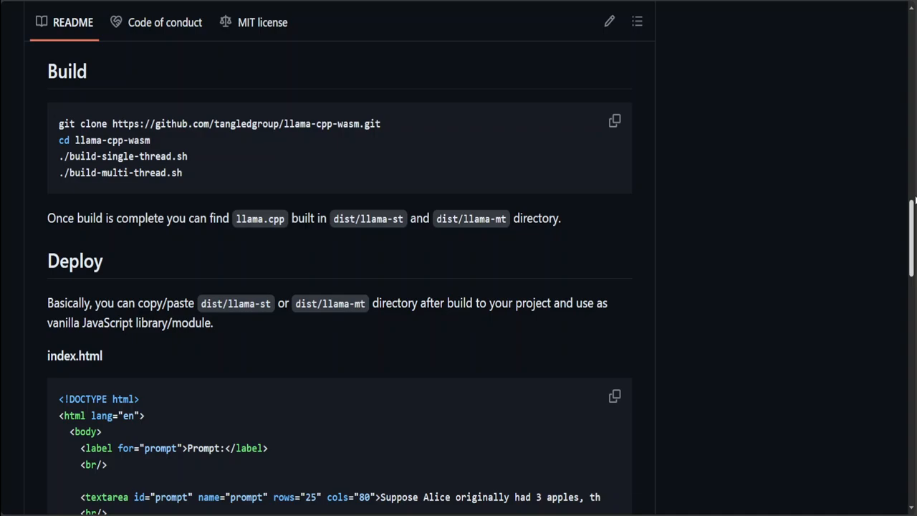
mouse_move(197, 124)
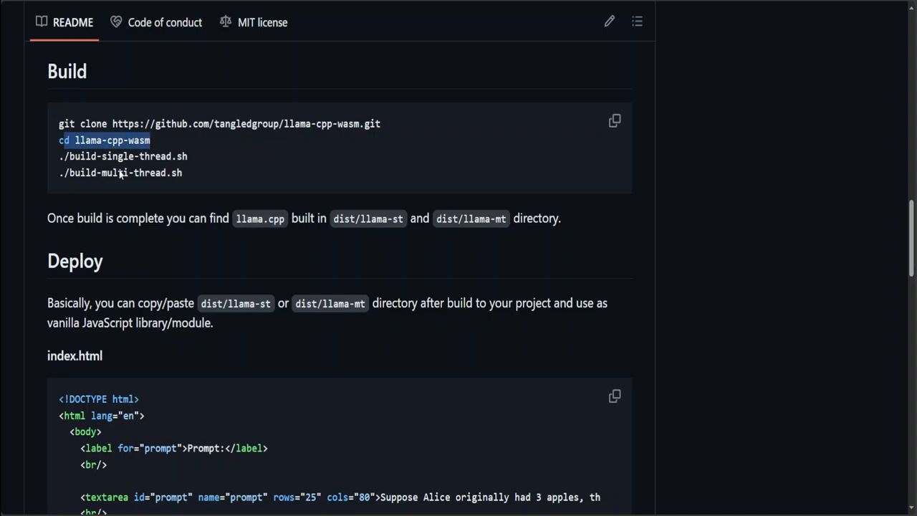
left_click_drag(59, 139, 189, 156)
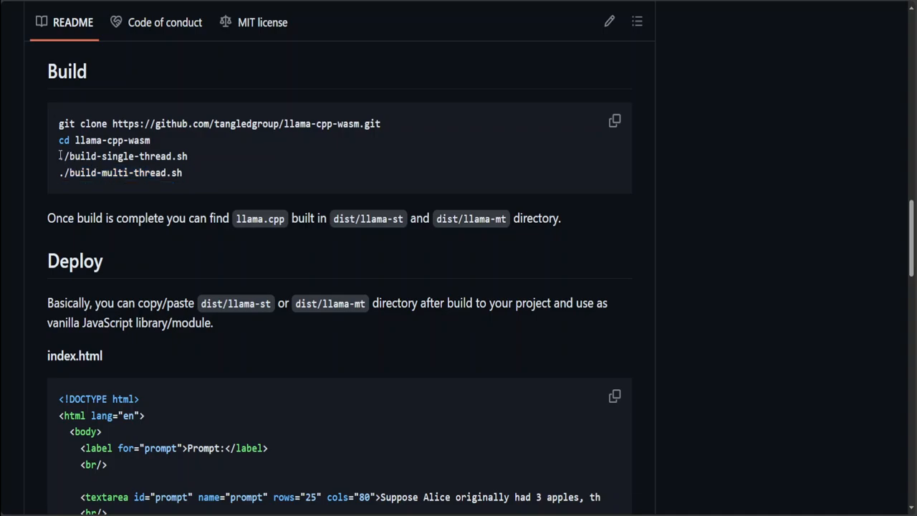
mouse_move(156, 156)
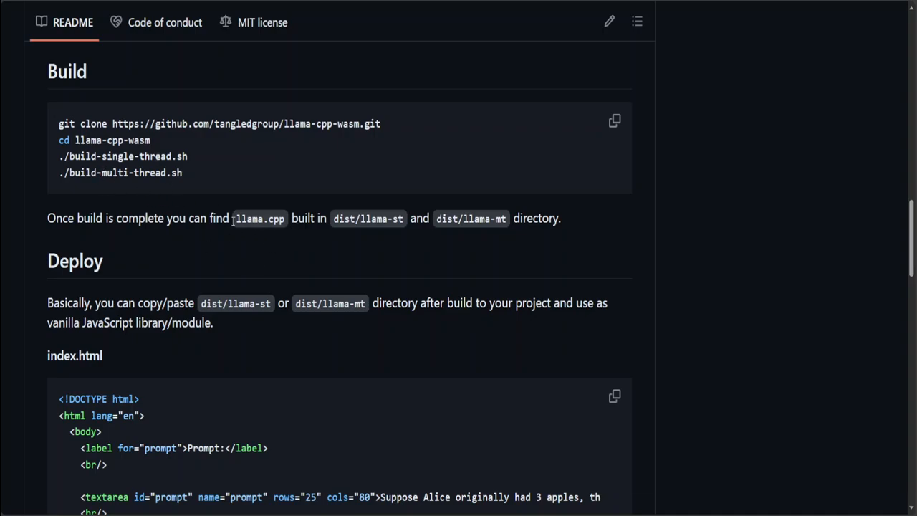
double_click(368, 218)
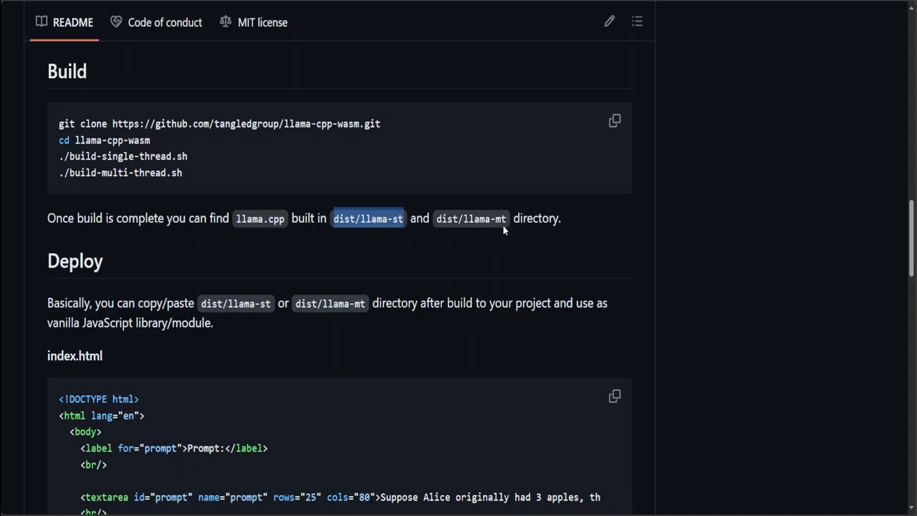
mouse_move(911, 237)
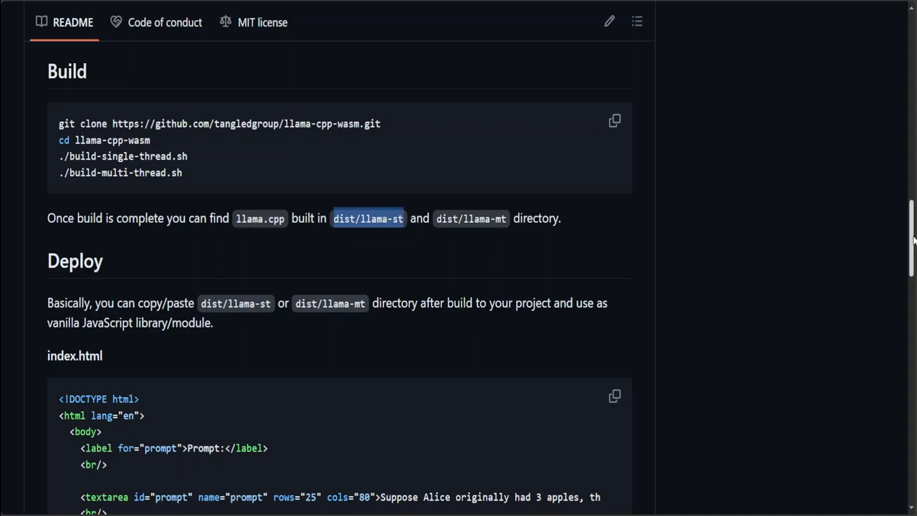
scroll("down", 3)
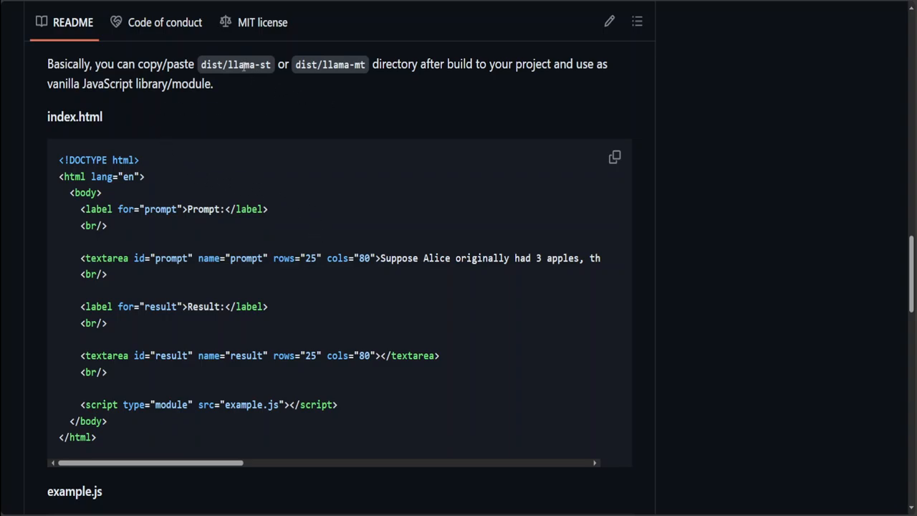
mouse_move(105, 200)
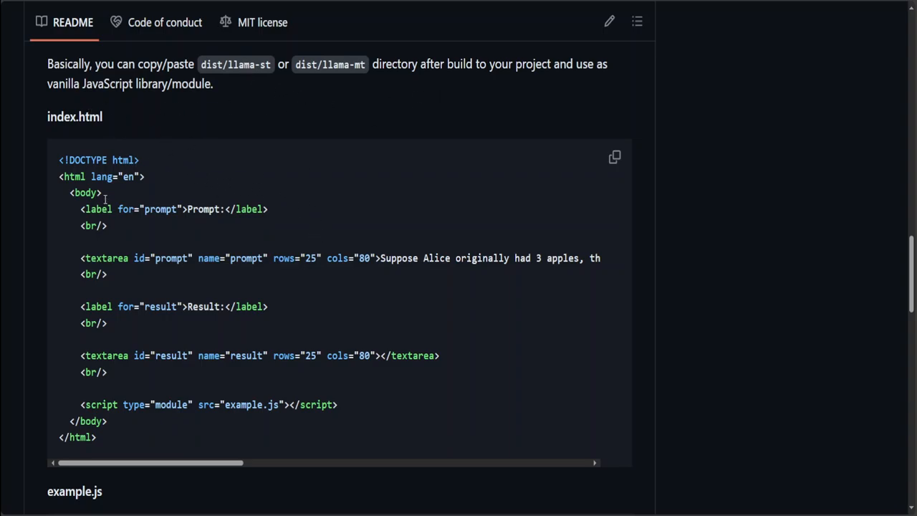
mouse_move(157, 436)
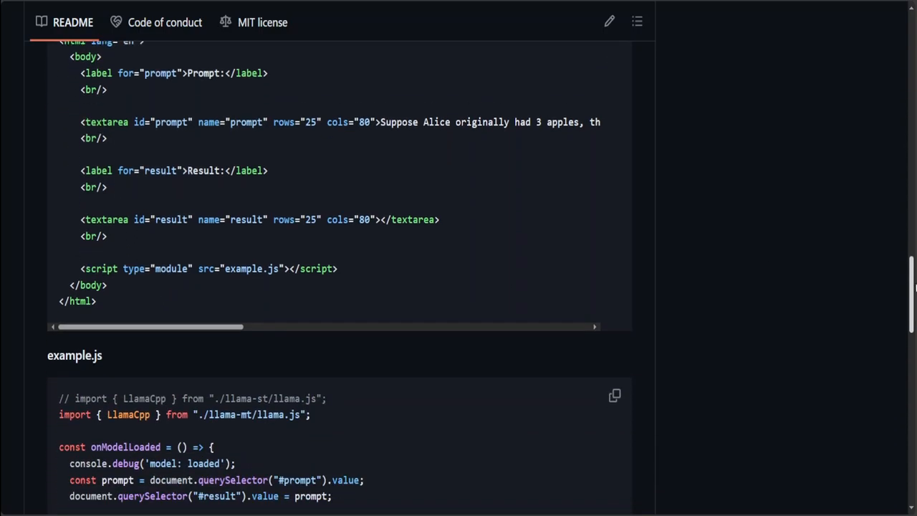
Read through index.html and example.js, selecting the model URL list, down to Run Example
scroll("down", 3)
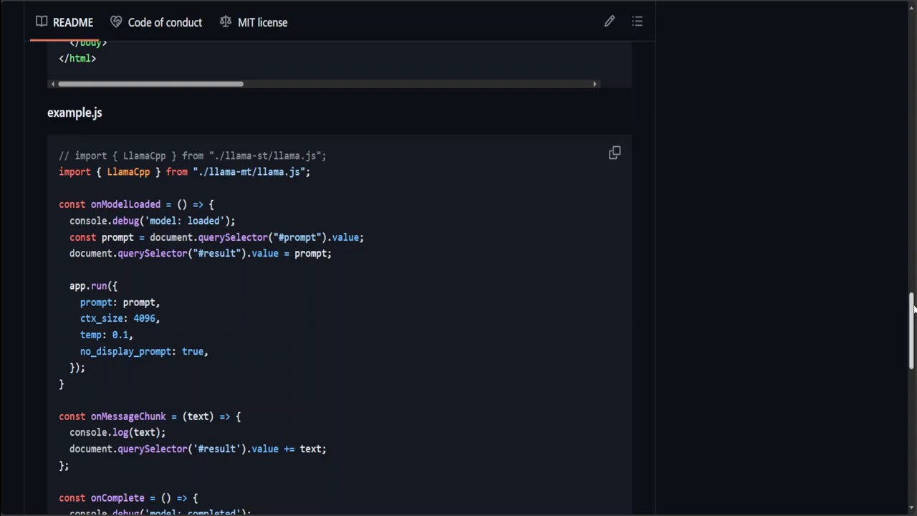
scroll("down", 3)
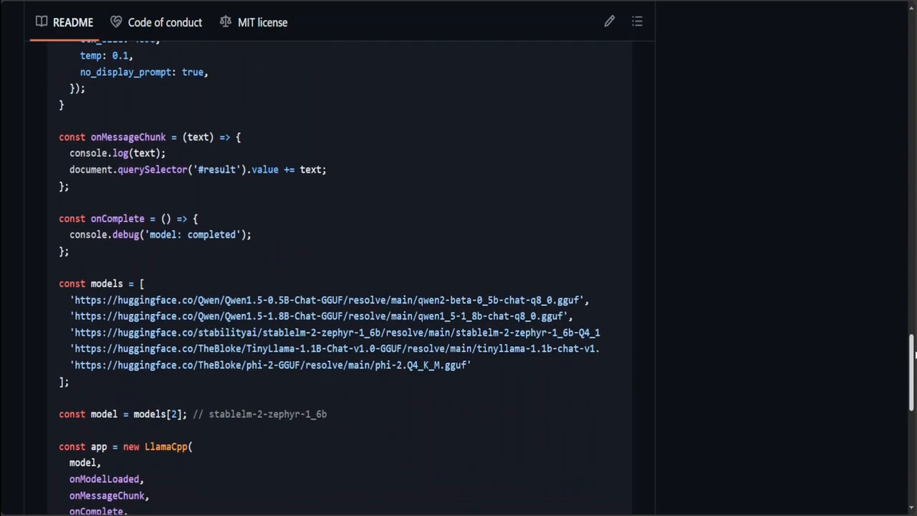
scroll("down", 3)
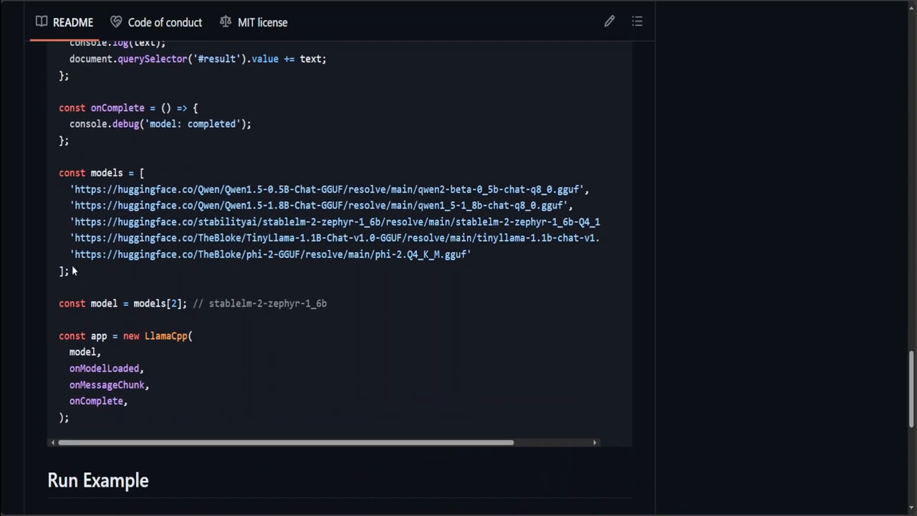
left_click_drag(59, 172, 69, 271)
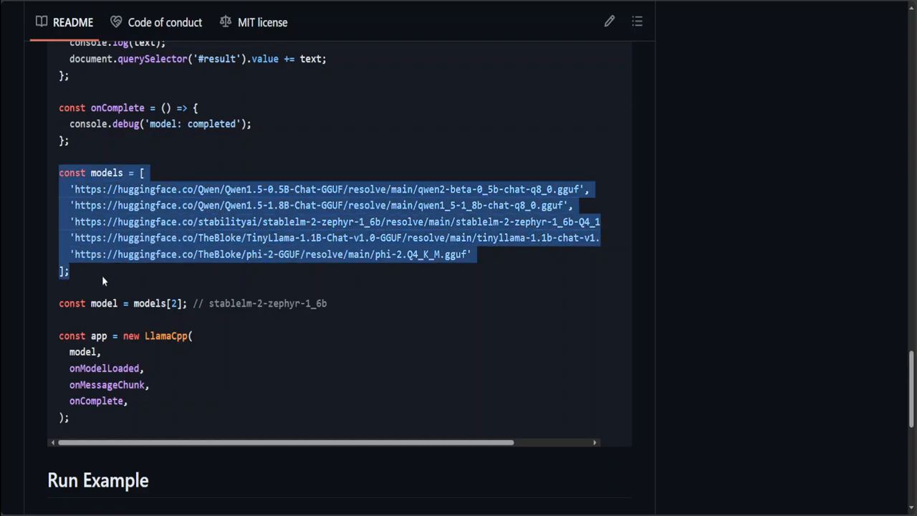
mouse_move(224, 342)
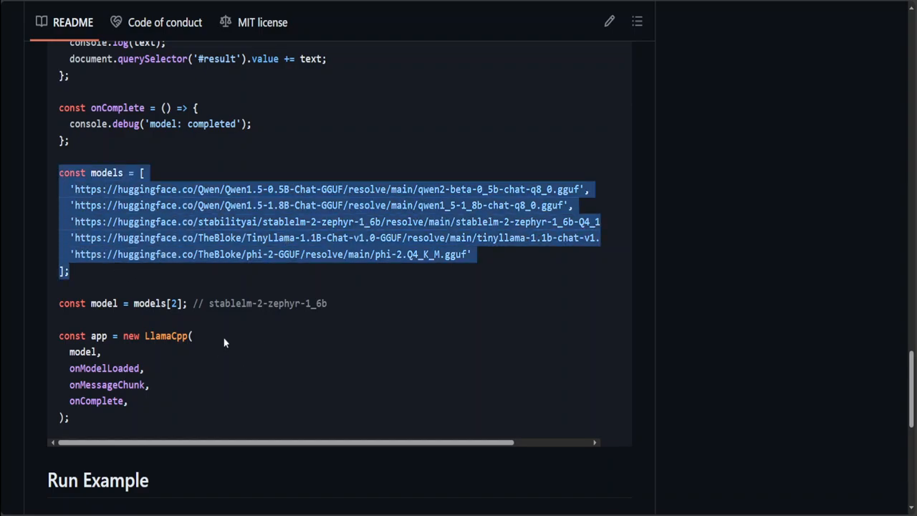
scroll("down", 3)
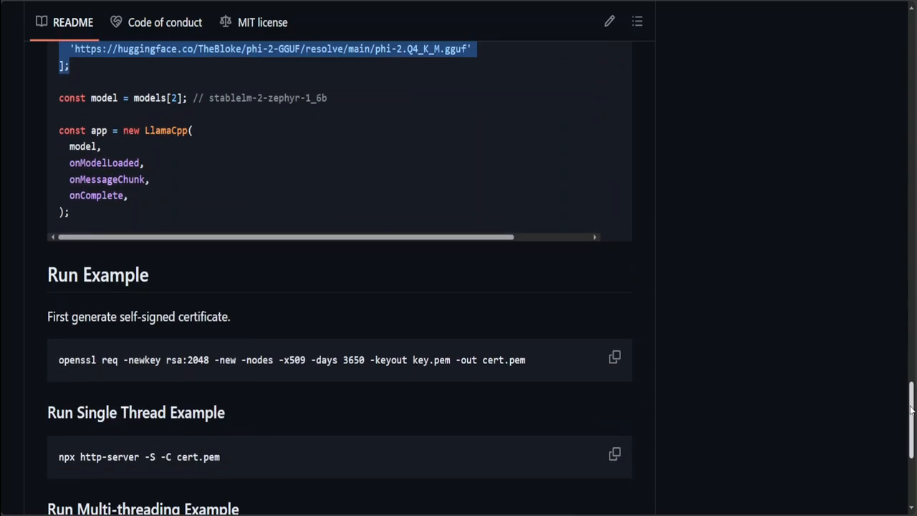
scroll("down", 3)
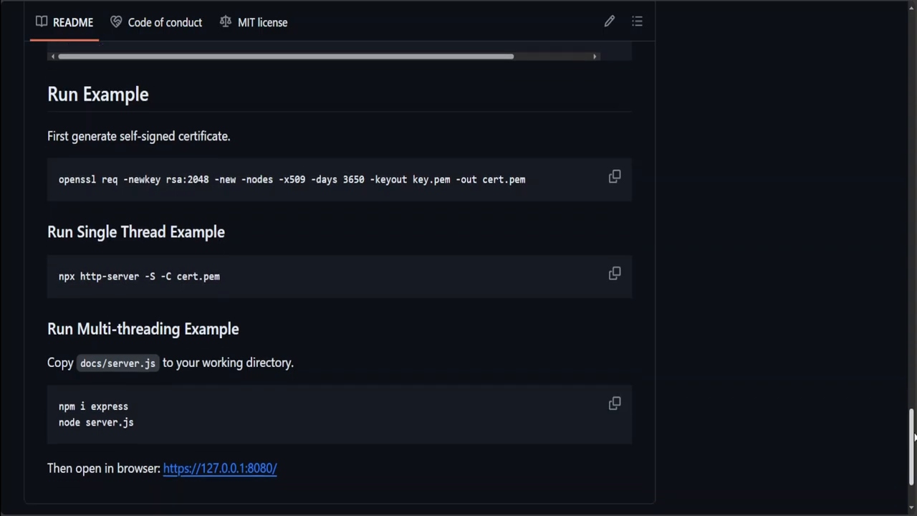
scroll("down", 3)
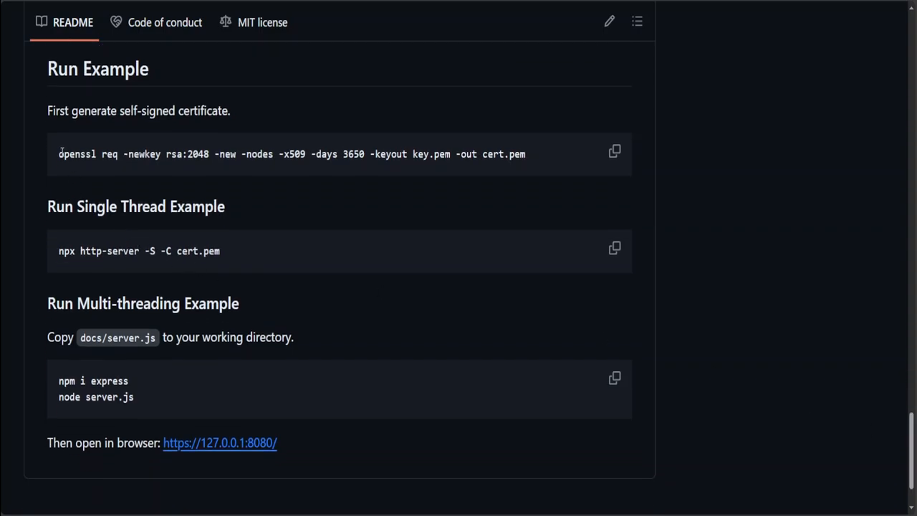
Select the single-thread npx http-server command, then return to the README top
left_click_drag(59, 153, 340, 154)
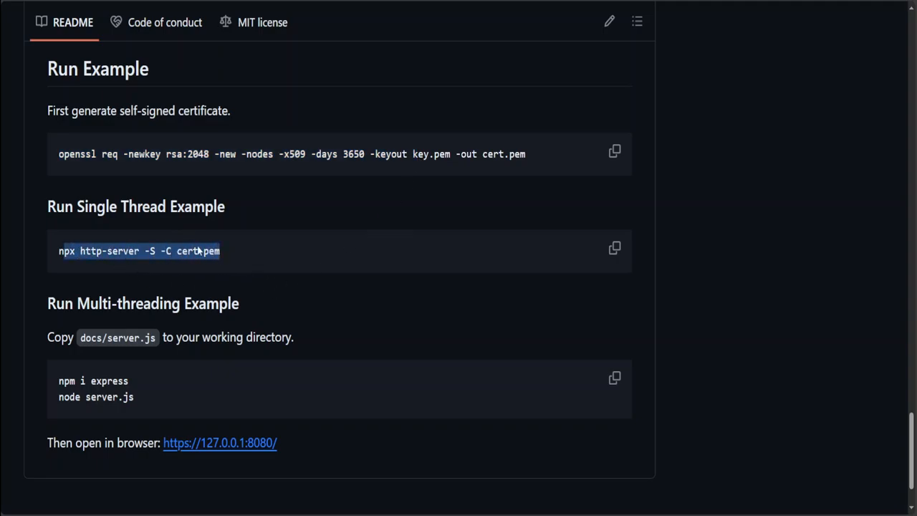
mouse_move(701, 240)
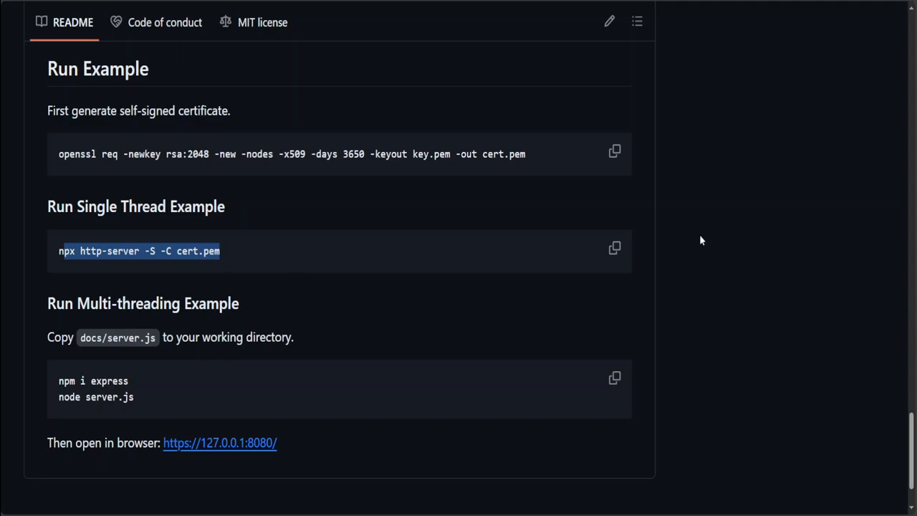
scroll("down", 3)
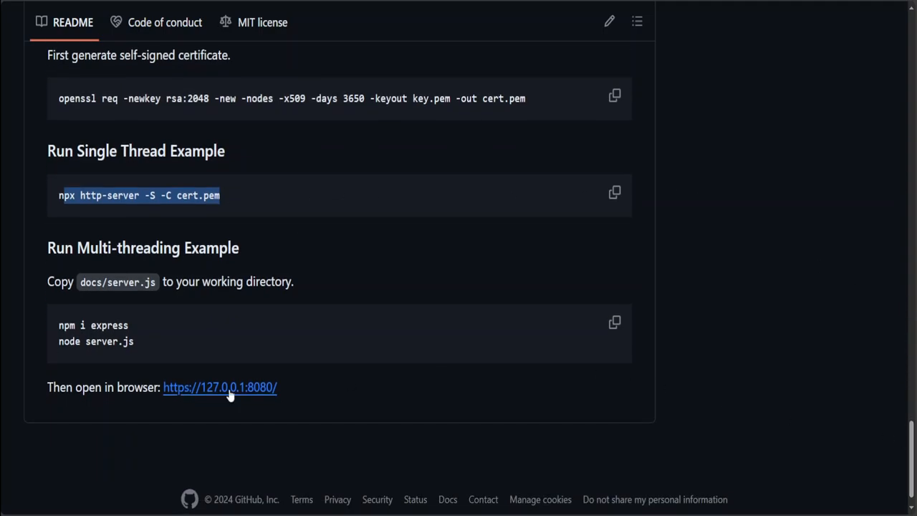
mouse_move(888, 394)
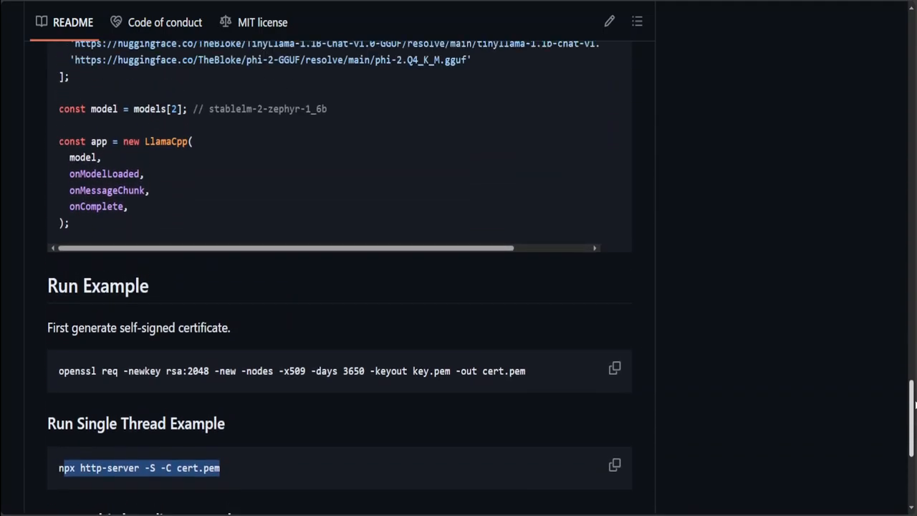
scroll("down", 3)
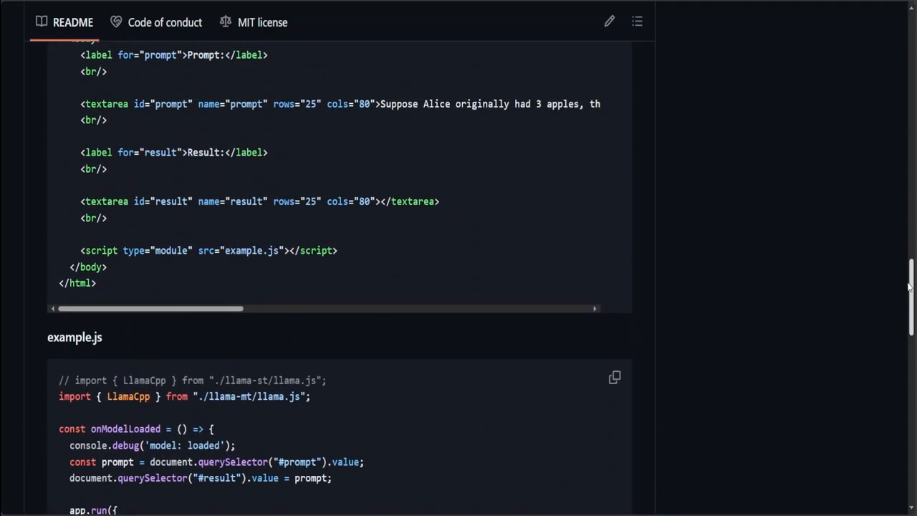
scroll("up", 3)
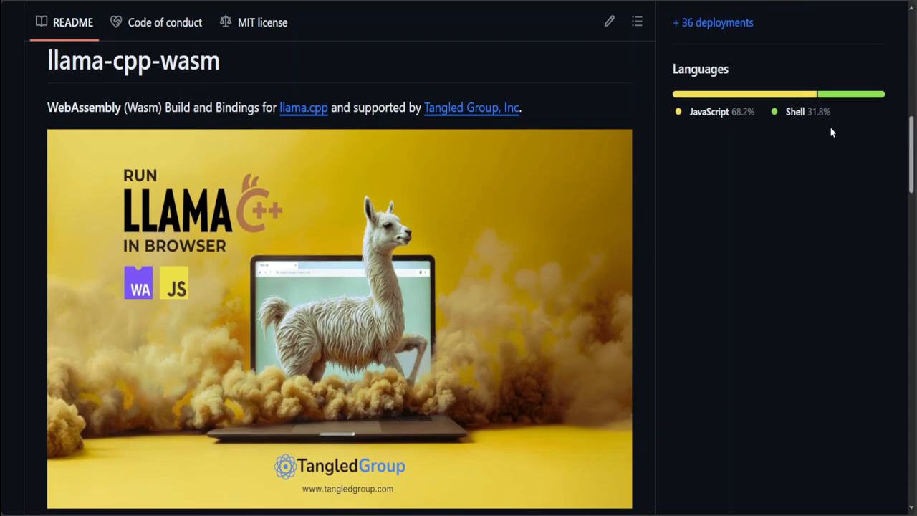
Move to the r/LocalLLaMA 'Introducing llama-cpp-wasm' Reddit post
scroll("down", 3)
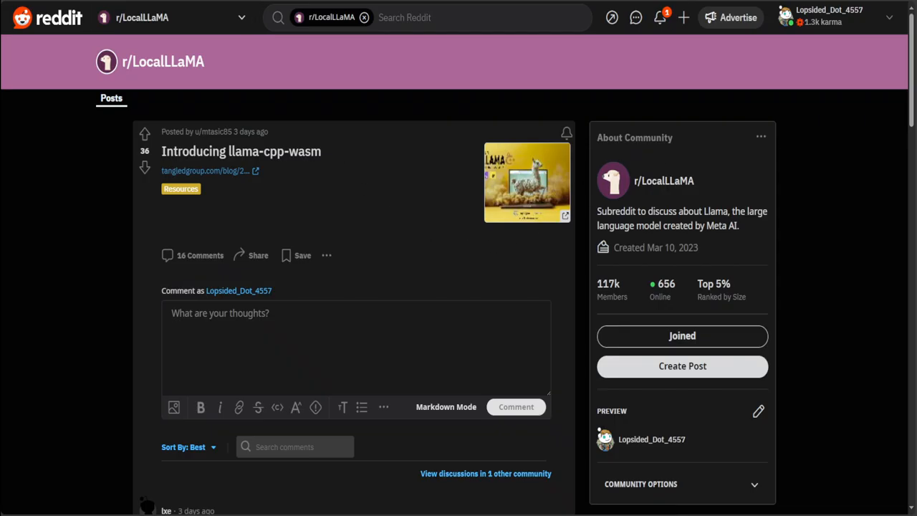
Return from the Reddit post to the llama-cpp-wasm GitHub README
left_click(205, 171)
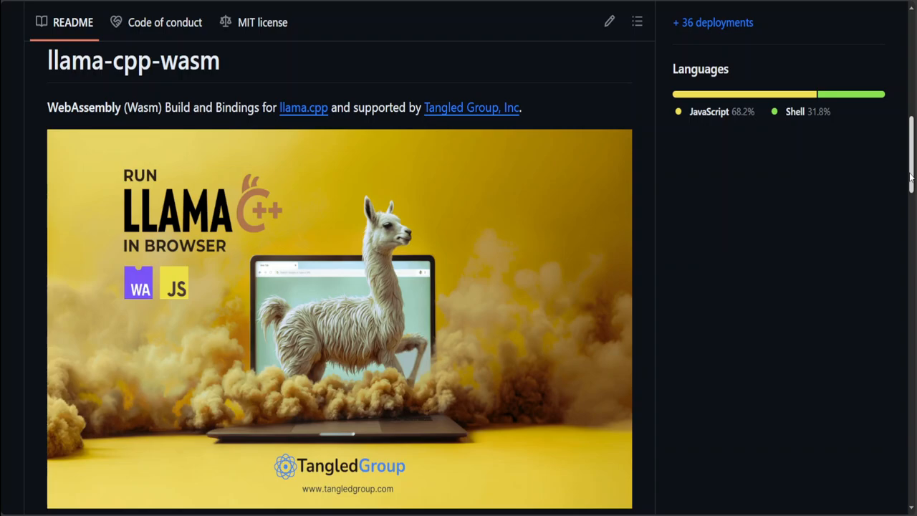
mouse_move(298, 437)
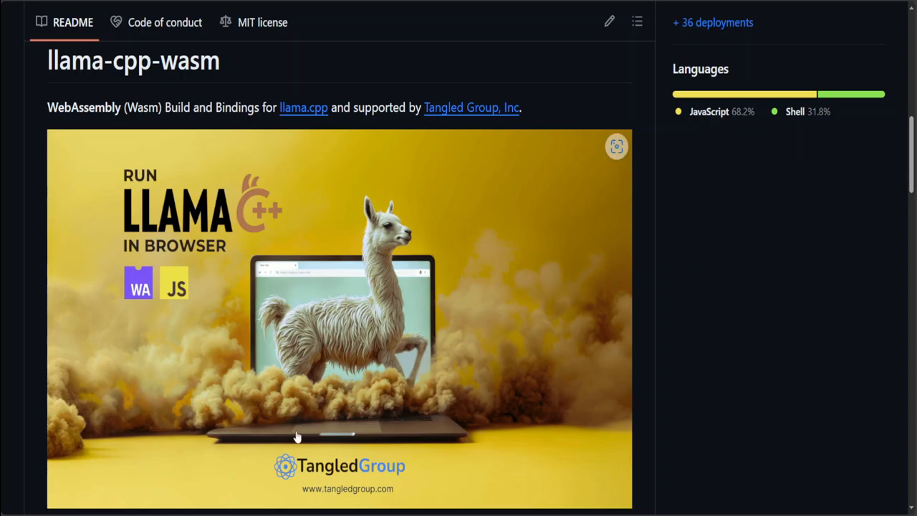